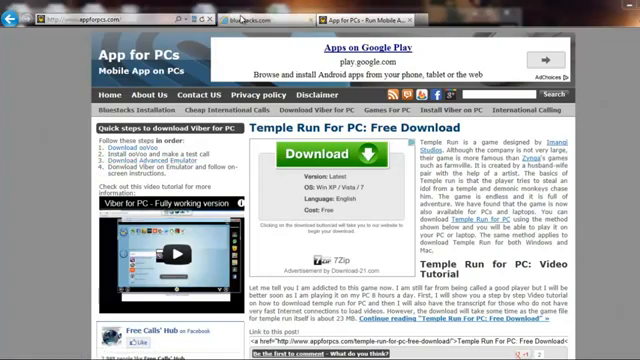
# Follow the BlueStacks link from appforpcs.com to reach the bluestacks.com download page
pyautogui.click(250, 16)
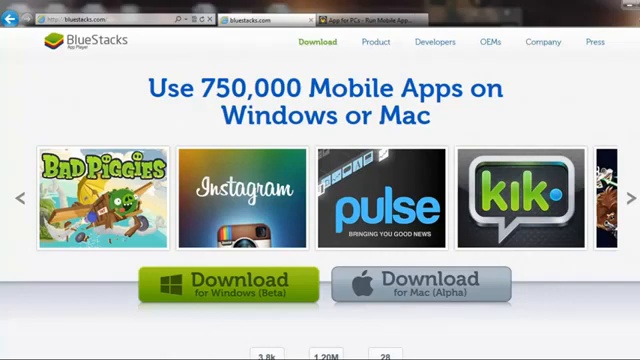
# Launch BlueStacks App Player to its My Apps home screen
pyautogui.click(228, 284)
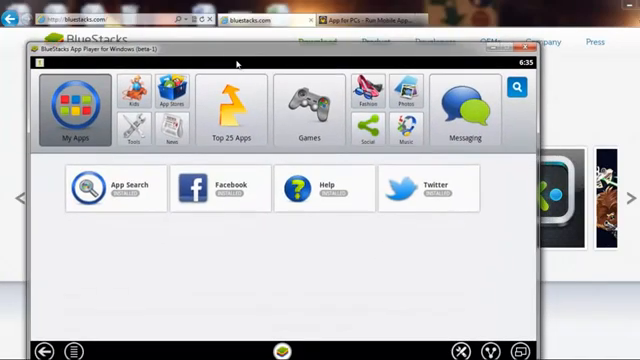
pyautogui.moveTo(268, 264)
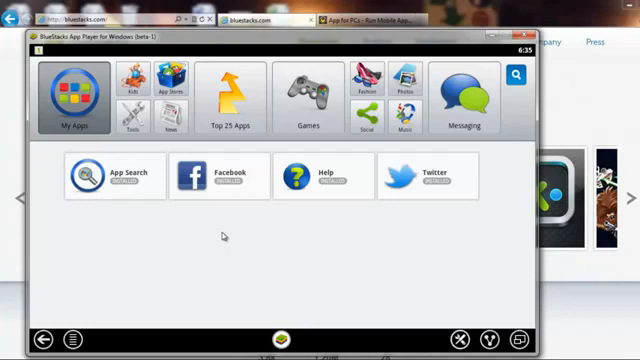
pyautogui.moveTo(136, 236)
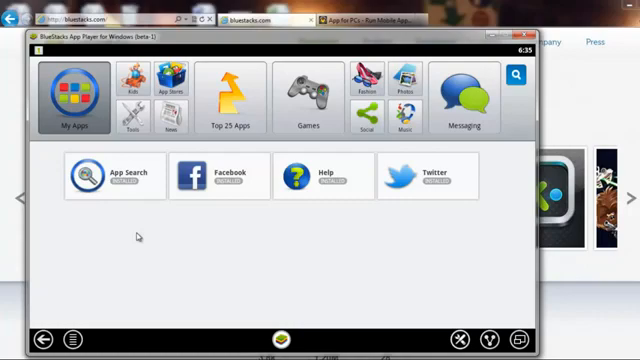
pyautogui.moveTo(512, 76)
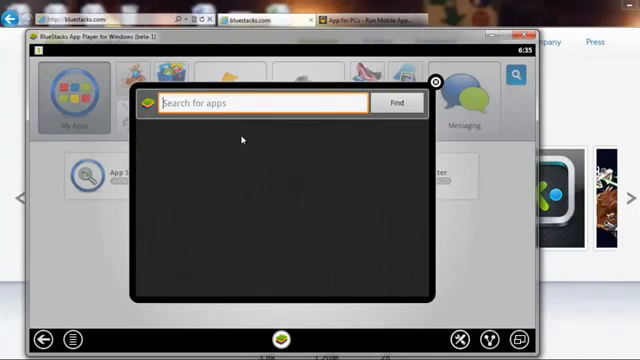
# Search 'viber', install Viber: Free Calls & Messages and launch it
pyautogui.write('viber')
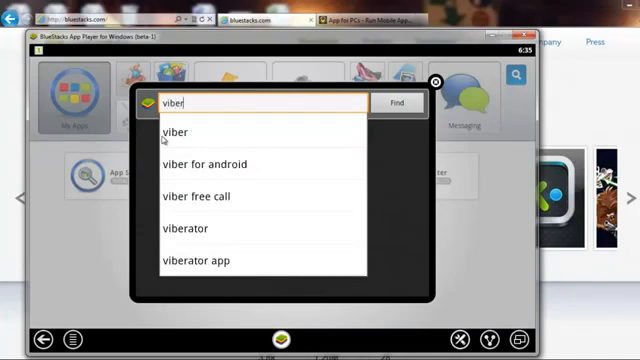
pyautogui.click(398, 104)
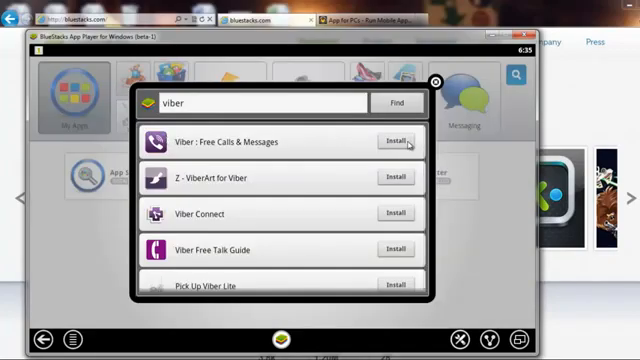
pyautogui.click(396, 140)
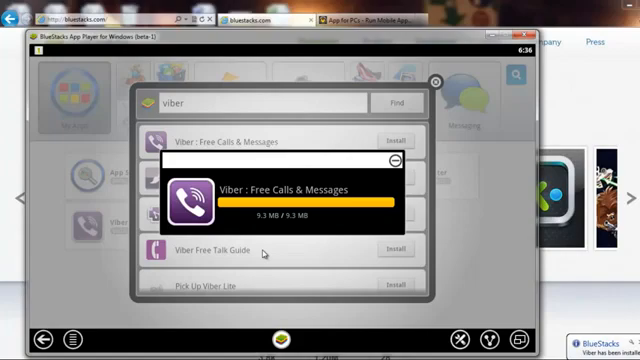
pyautogui.click(390, 160)
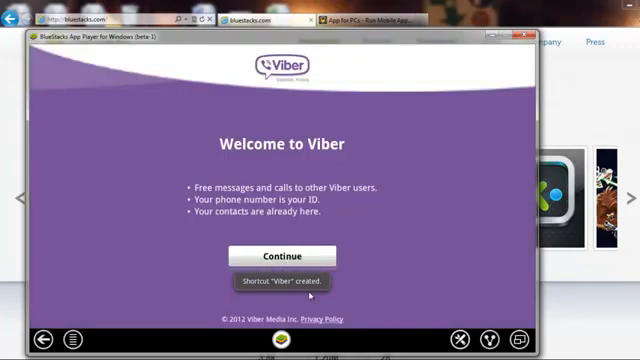
# Complete Viber setup: allow address book access, enter the phone number and confirm it
pyautogui.click(282, 256)
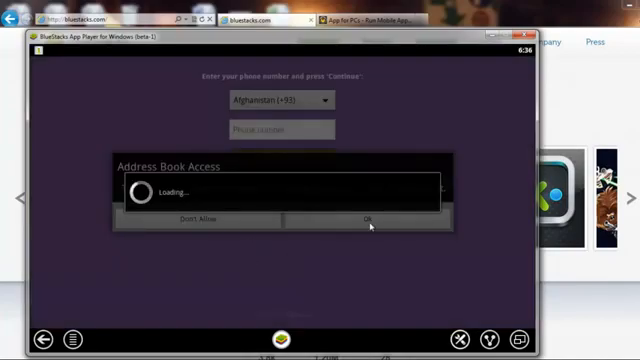
pyautogui.click(366, 218)
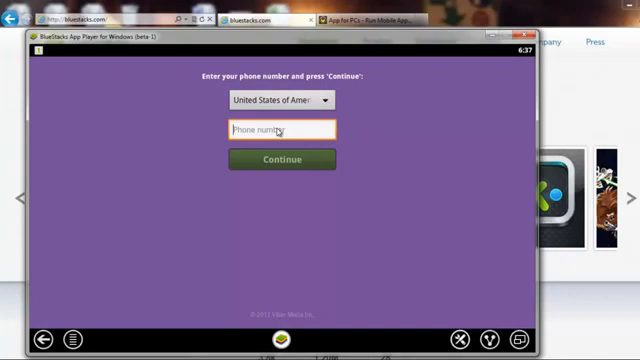
pyautogui.write('9')
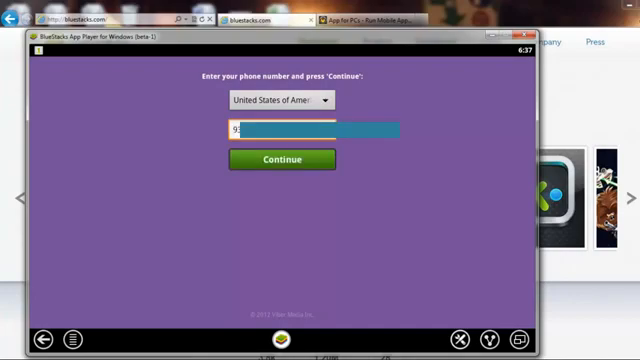
pyautogui.moveTo(236, 186)
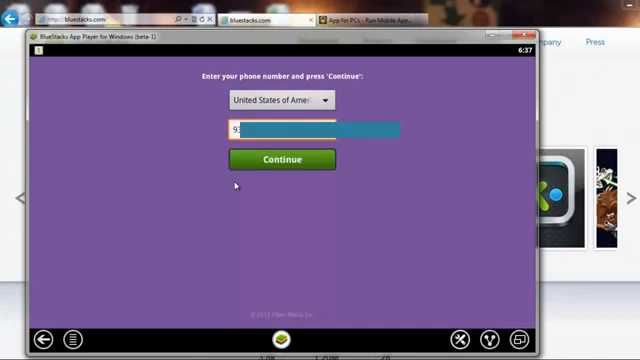
pyautogui.click(286, 160)
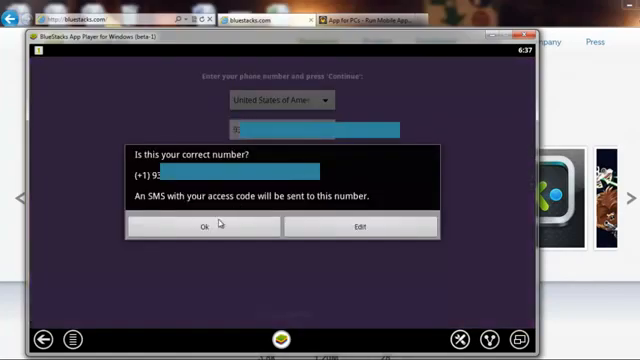
pyautogui.click(210, 228)
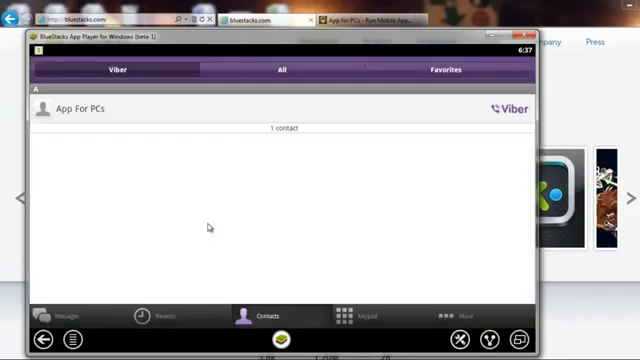
pyautogui.moveTo(164, 196)
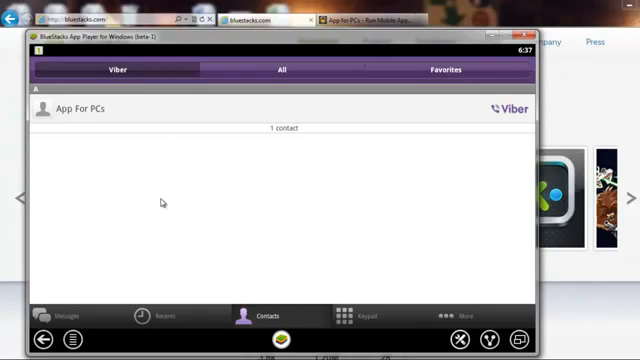
pyautogui.moveTo(96, 300)
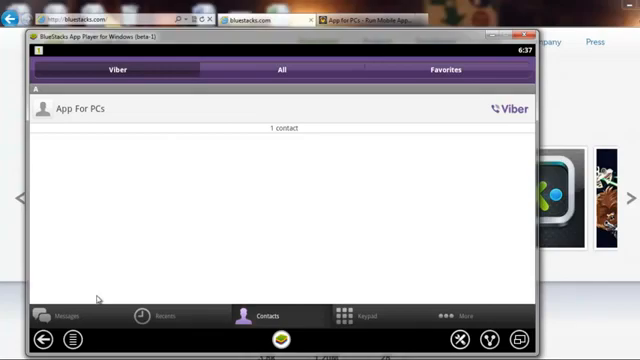
pyautogui.click(54, 316)
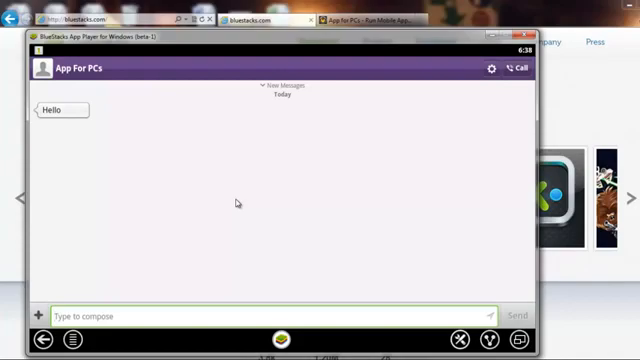
pyautogui.moveTo(144, 316)
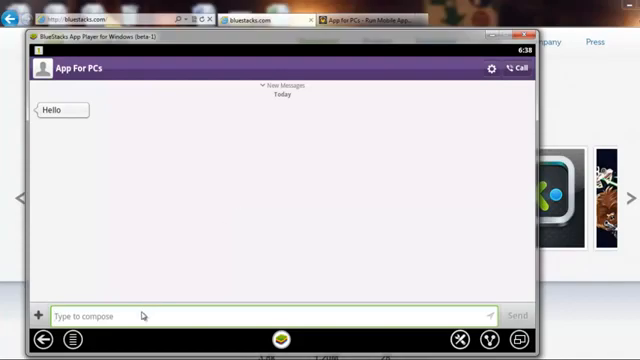
pyautogui.write('Hey')
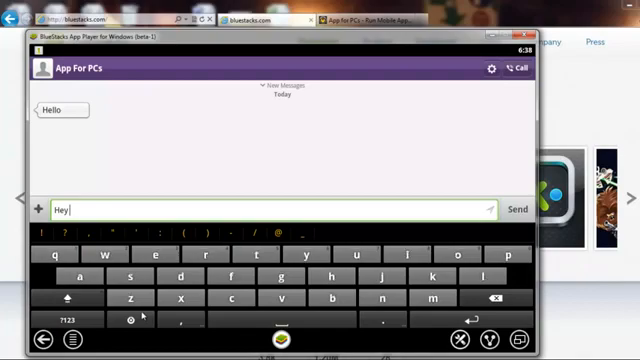
pyautogui.write('www.a')
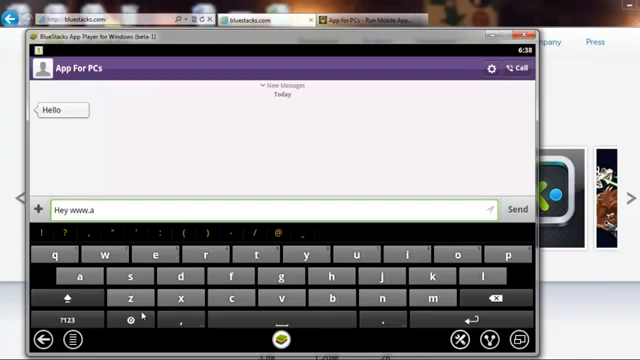
pyautogui.write('ppforps.com')
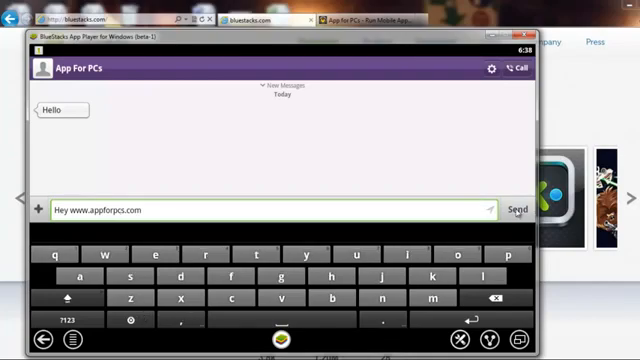
pyautogui.click(520, 210)
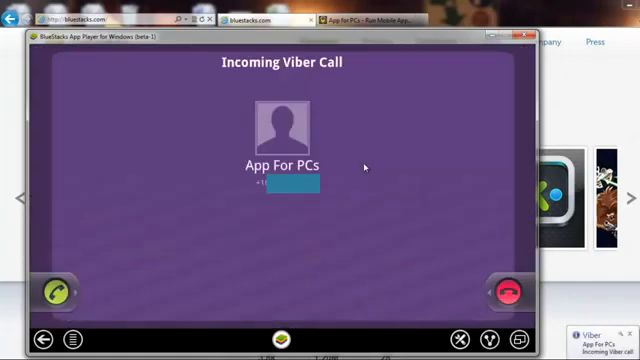
pyautogui.moveTo(368, 168)
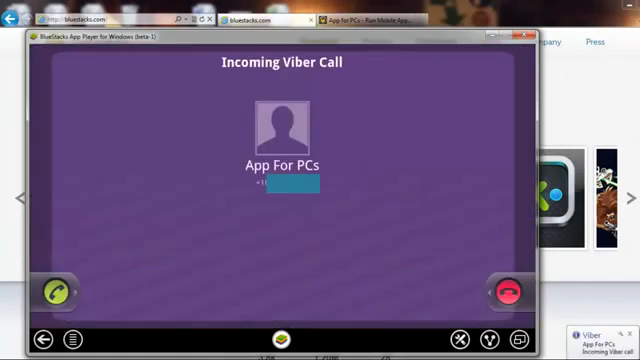
# Answer the incoming Viber call from App For PCs, then hang up
pyautogui.moveTo(56, 292); pyautogui.dragTo(262, 292)
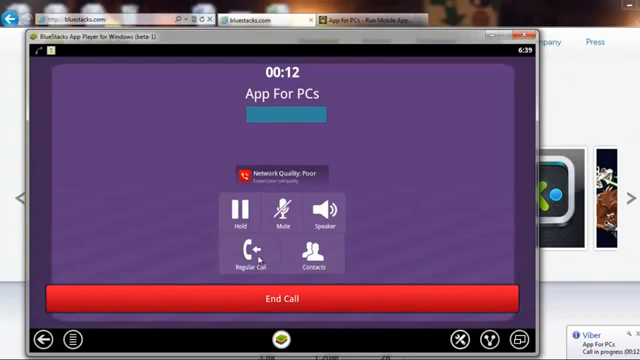
pyautogui.click(284, 300)
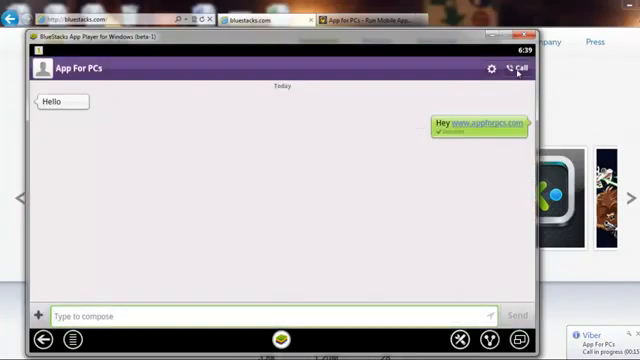
# Call App For PCs from the chat header and end the call once connected
pyautogui.click(520, 68)
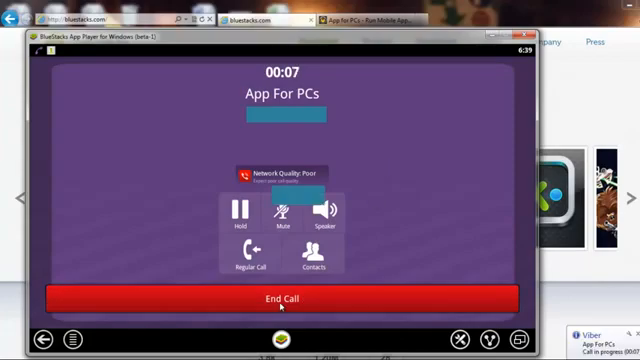
pyautogui.click(280, 298)
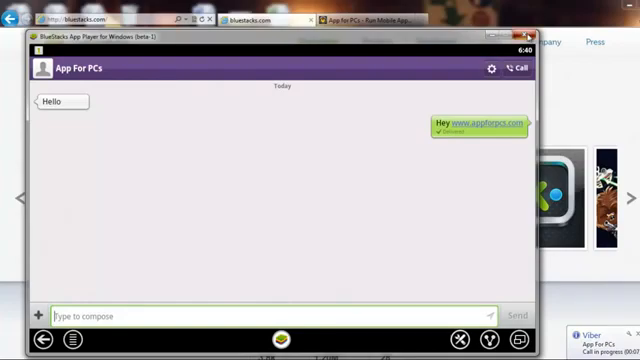
# Return to the appforpcs.com Temple Run for PC page in the browser
pyautogui.click(528, 42)
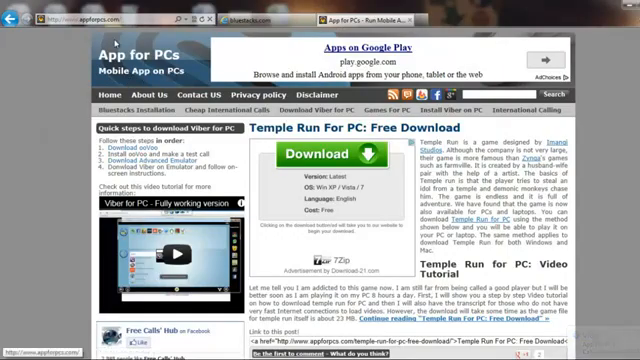
pyautogui.moveTo(64, 84)
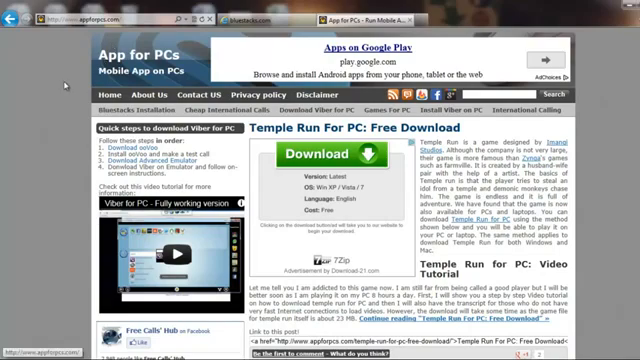